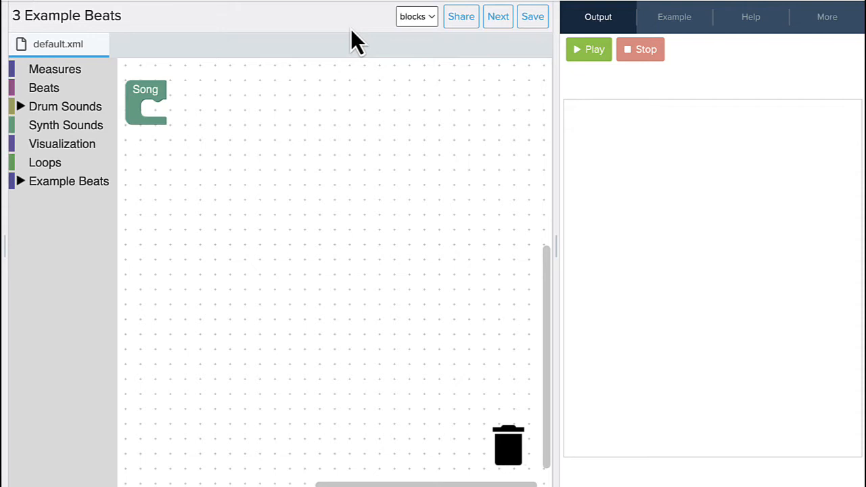
{"action": "mouse_move", "coordinate": [147, 109]}
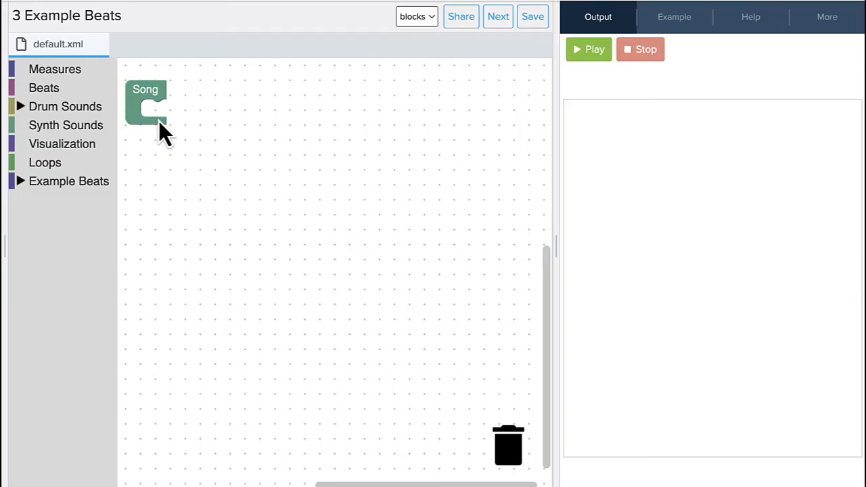
{"action": "mouse_move", "coordinate": [612, 119]}
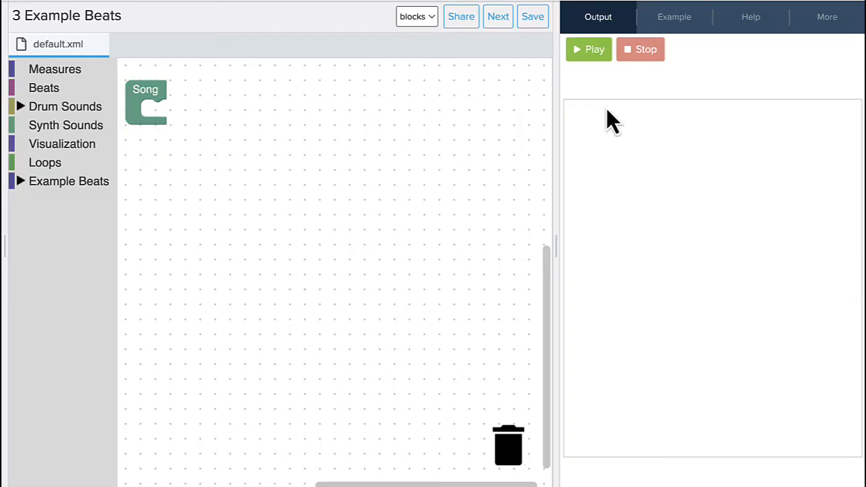
{"action": "mouse_move", "coordinate": [603, 71]}
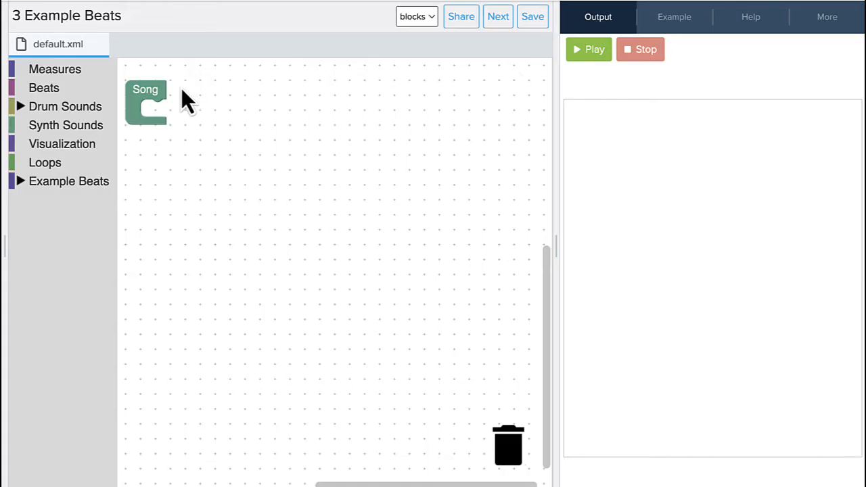
{"action": "mouse_move", "coordinate": [106, 75]}
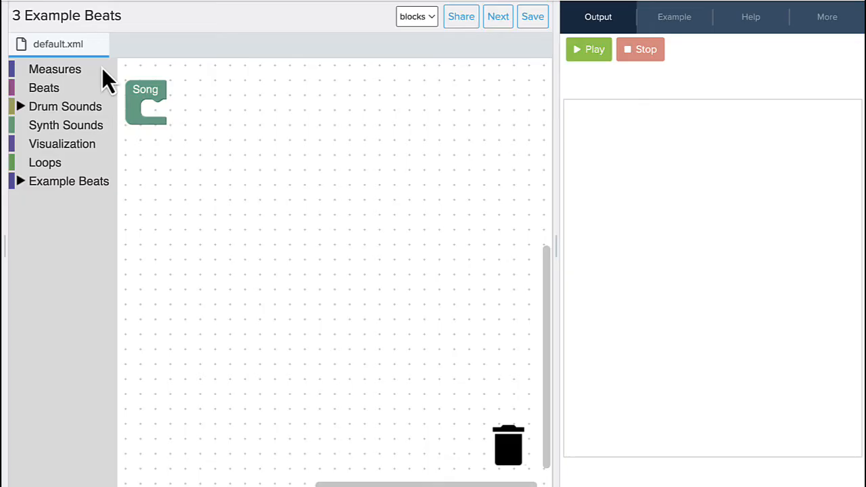
{"action": "mouse_move", "coordinate": [61, 109]}
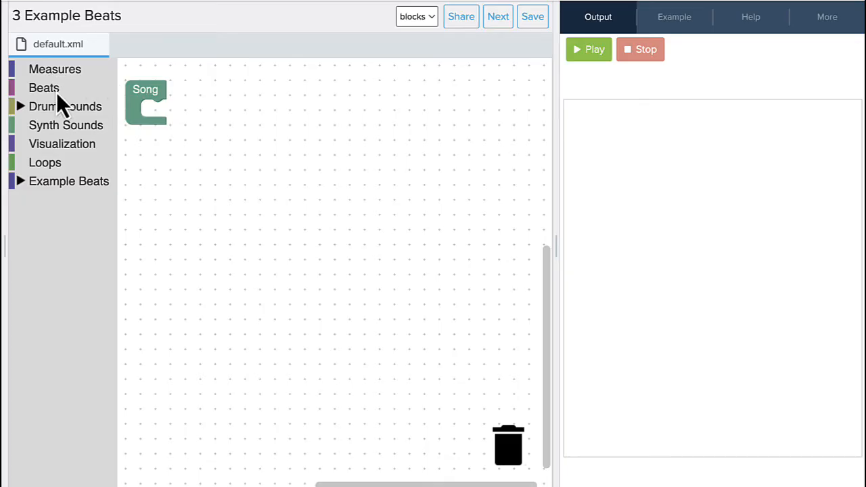
{"action": "mouse_move", "coordinate": [62, 174]}
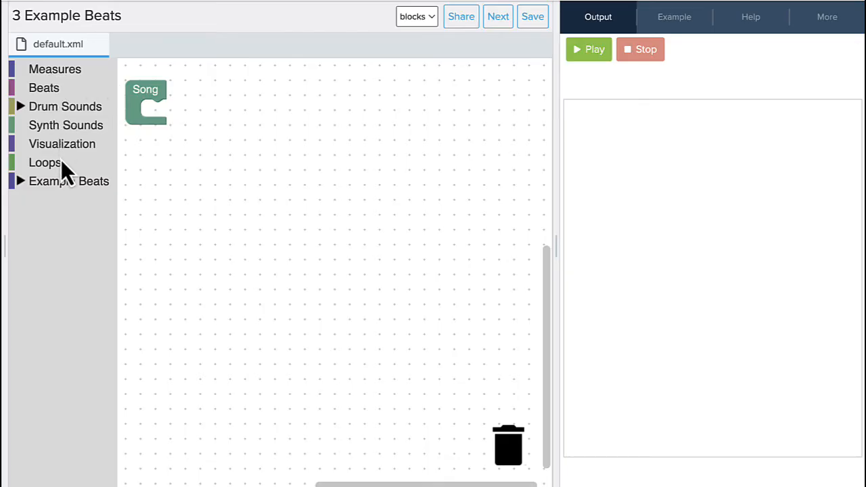
{"action": "mouse_move", "coordinate": [84, 88]}
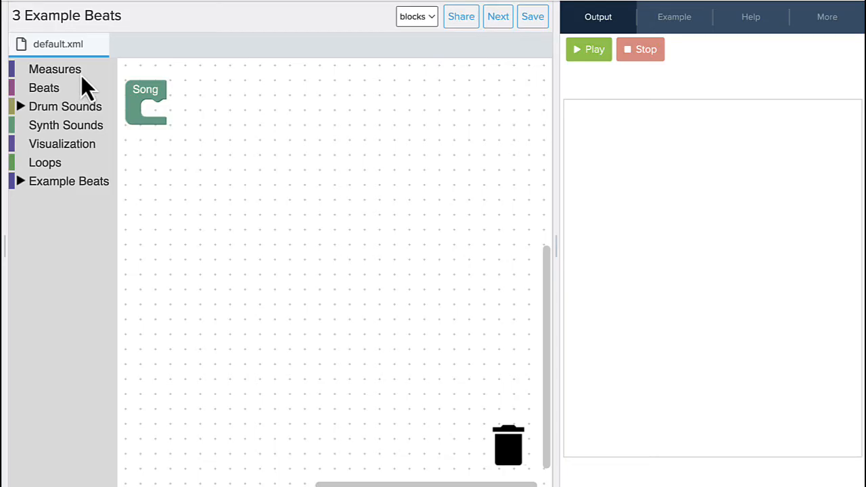
{"action": "mouse_move", "coordinate": [75, 125]}
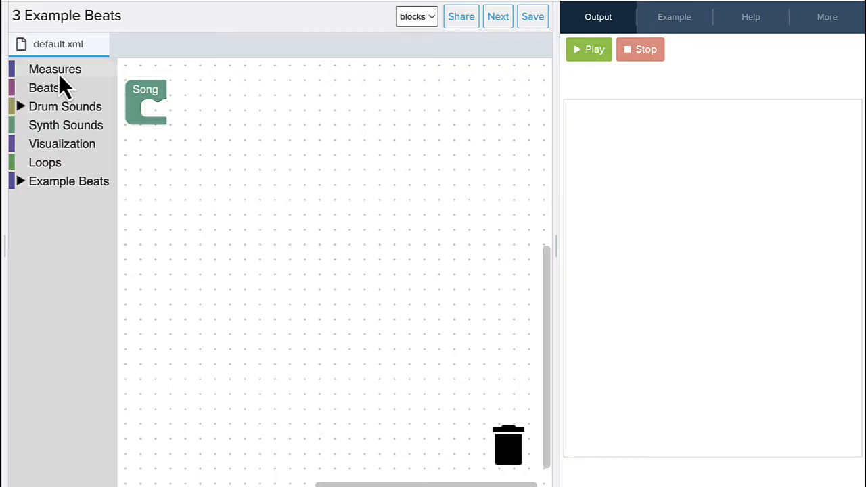
Place a measure inside Song and add beat rows, switching on alternating beats in the top row.
{"action": "left_click", "coordinate": [54, 67]}
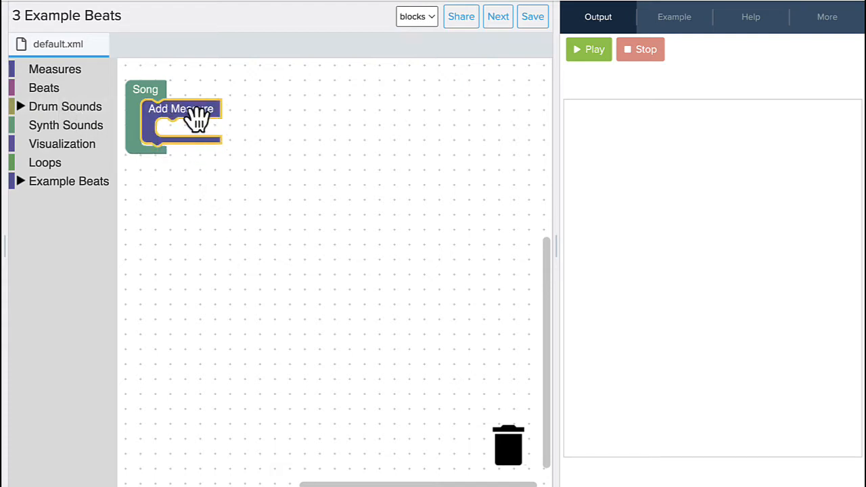
{"action": "left_click_drag", "start_coordinate": [182, 119], "coordinate": [188, 136]}
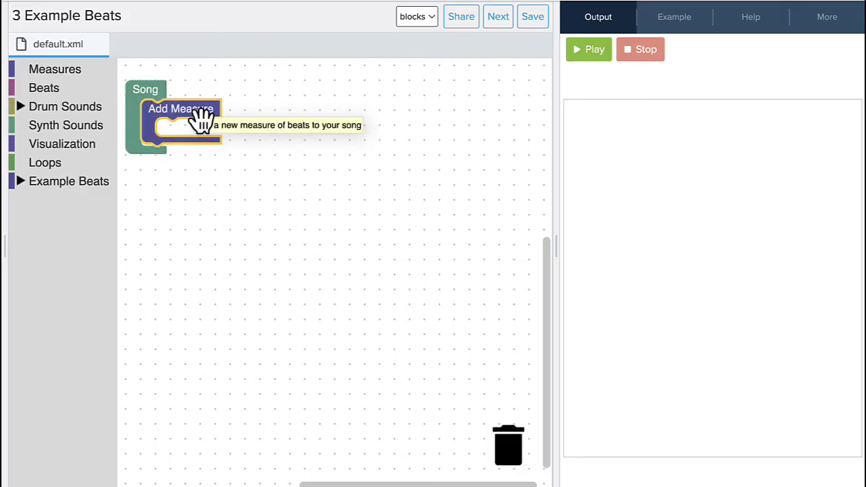
{"action": "mouse_move", "coordinate": [61, 92]}
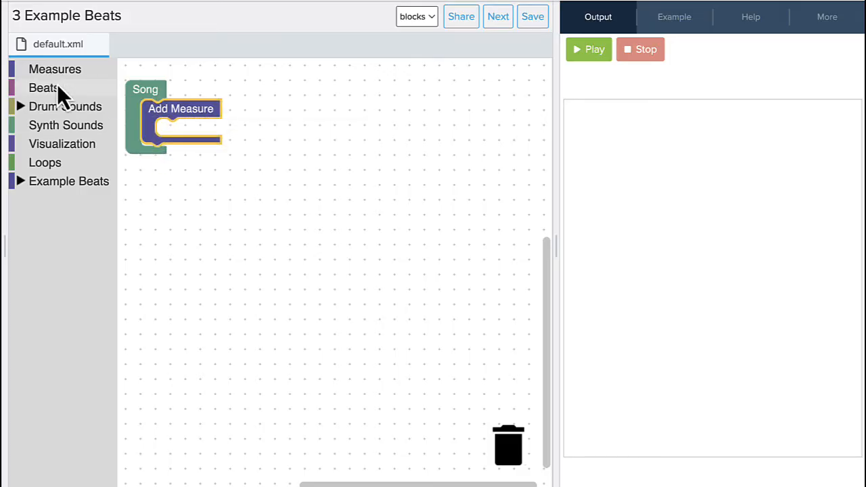
{"action": "left_click", "coordinate": [43, 87]}
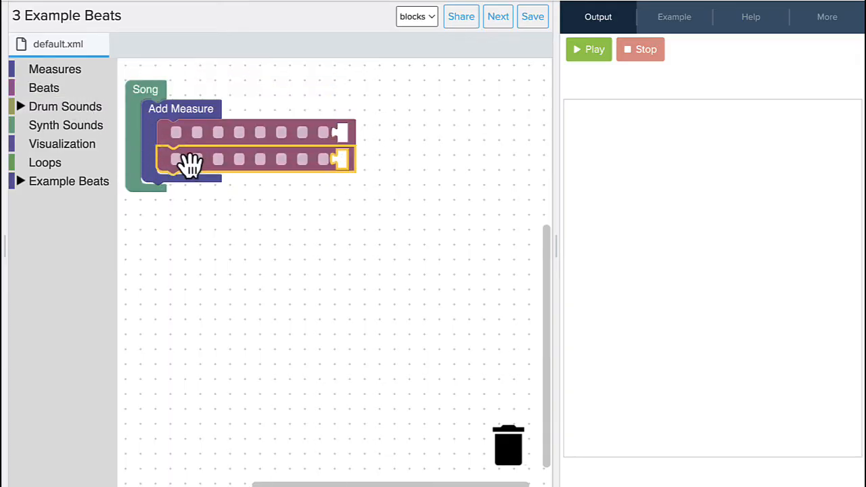
{"action": "left_click", "coordinate": [176, 133]}
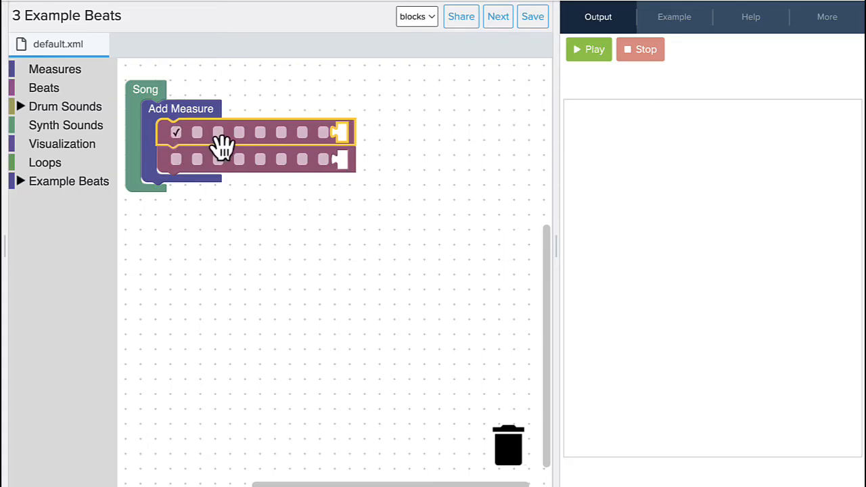
{"action": "left_click", "coordinate": [260, 133]}
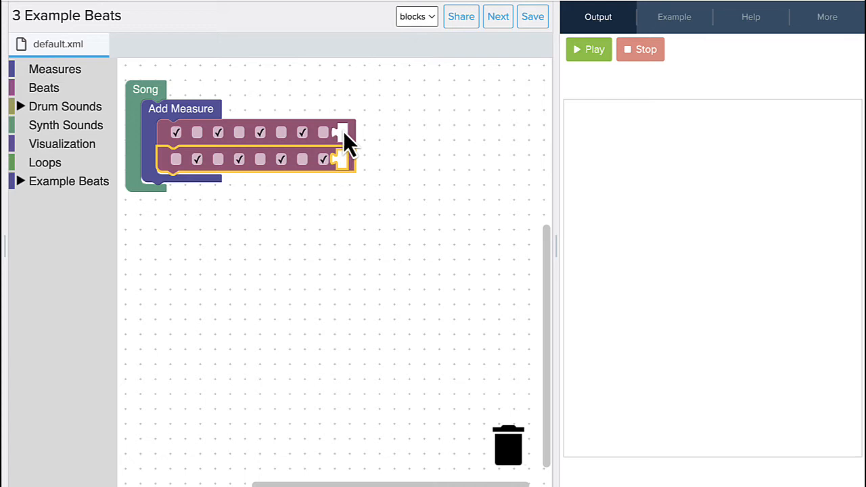
{"action": "mouse_move", "coordinate": [24, 119]}
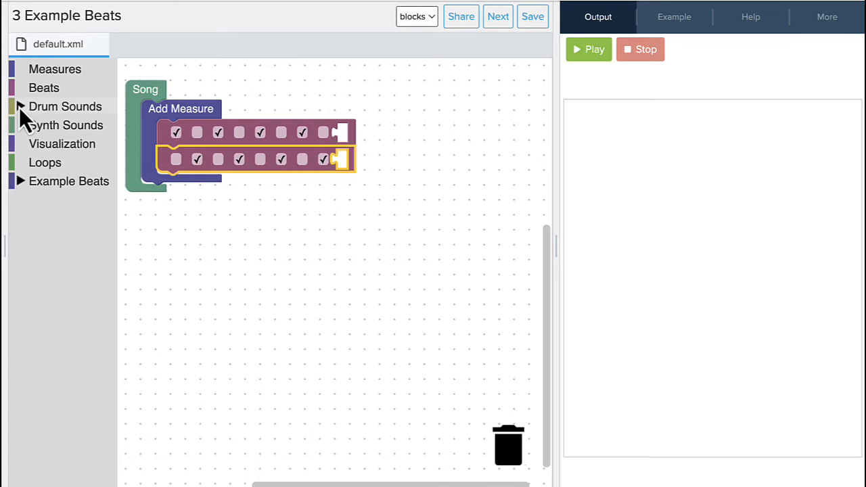
Give the top row a hi hat sound and set the second row's sound to snare 1.
{"action": "left_click", "coordinate": [65, 106]}
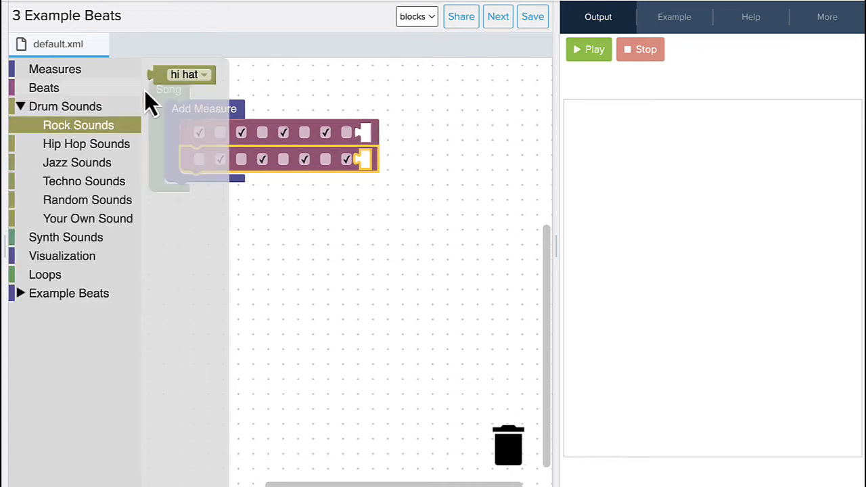
{"action": "left_click_drag", "start_coordinate": [183, 74], "coordinate": [376, 116]}
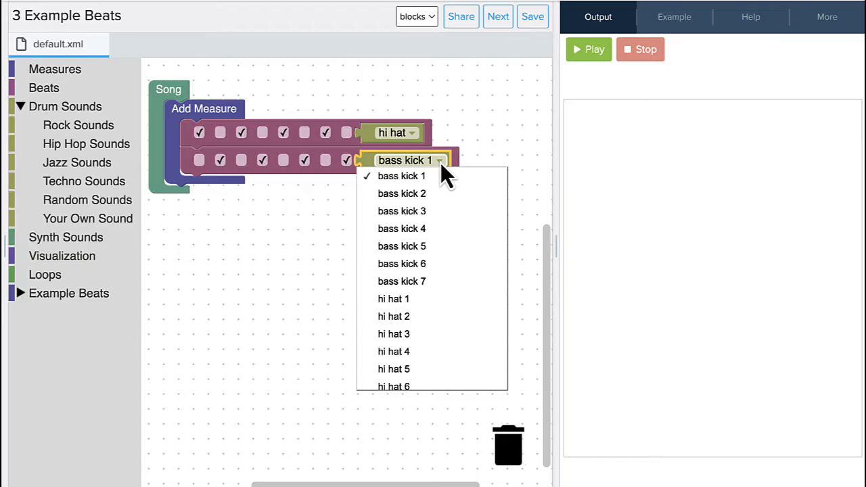
{"action": "scroll", "scroll_direction": "down", "scroll_amount": 3}
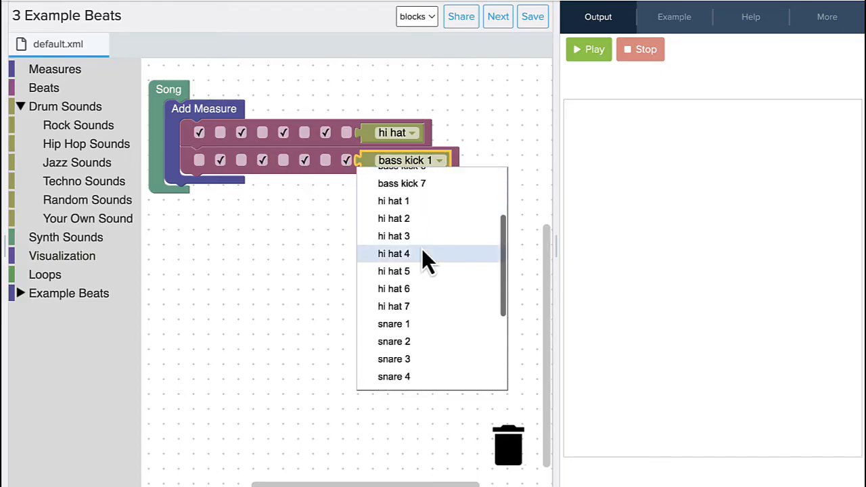
{"action": "left_click", "coordinate": [394, 324]}
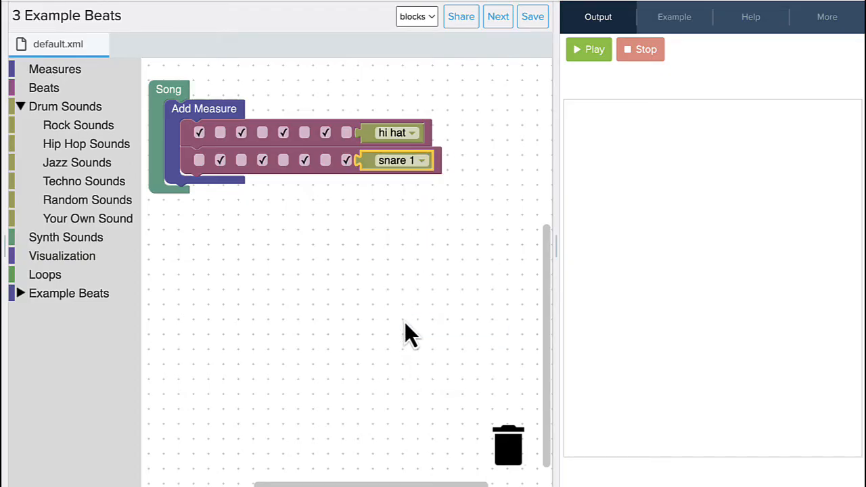
Attach a drum sound to a third row and switch on a couple of its beats.
{"action": "left_click", "coordinate": [43, 87]}
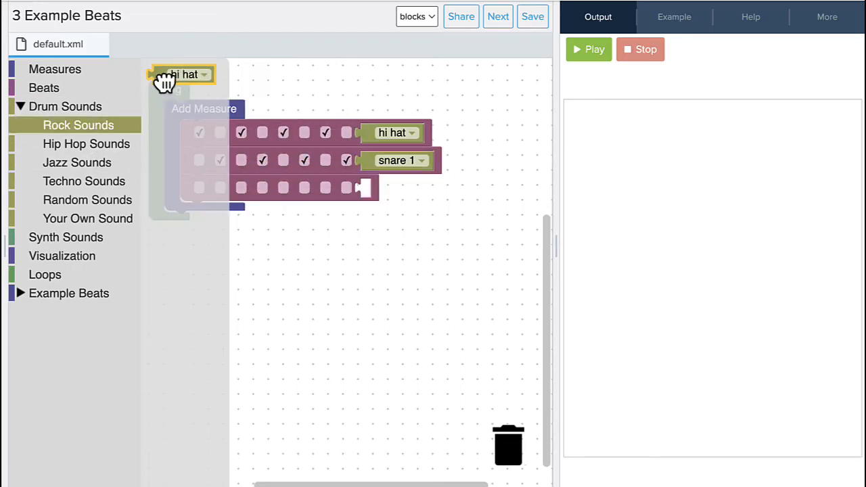
{"action": "left_click_drag", "start_coordinate": [183, 74], "coordinate": [392, 188]}
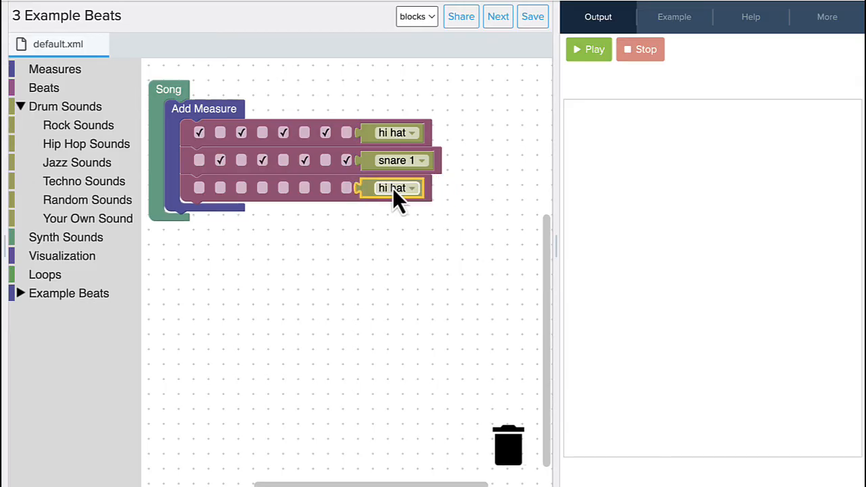
{"action": "left_click", "coordinate": [395, 188]}
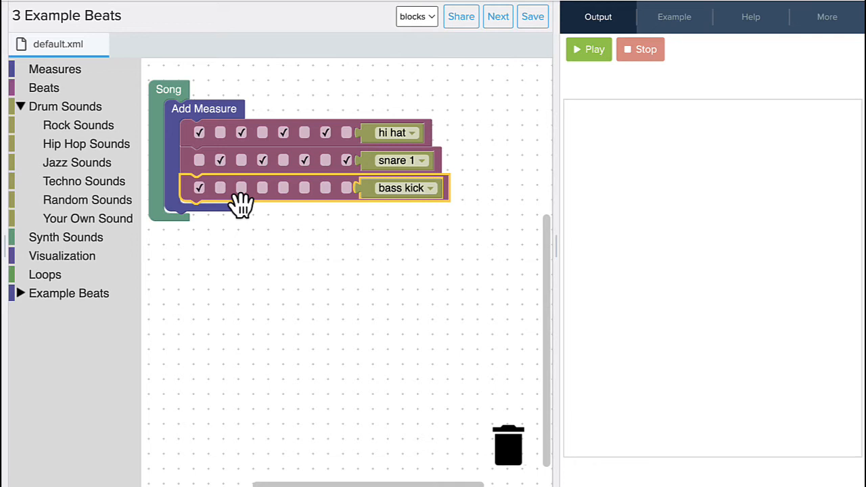
{"action": "left_click", "coordinate": [325, 188]}
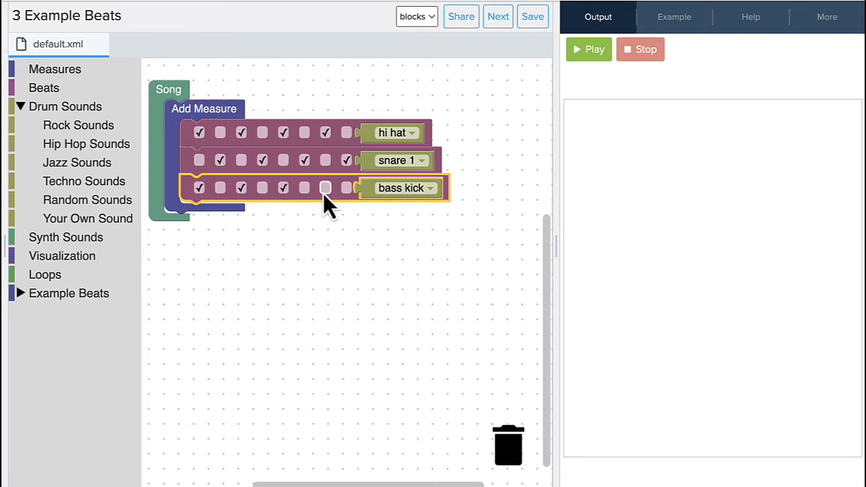
{"action": "left_click", "coordinate": [324, 186]}
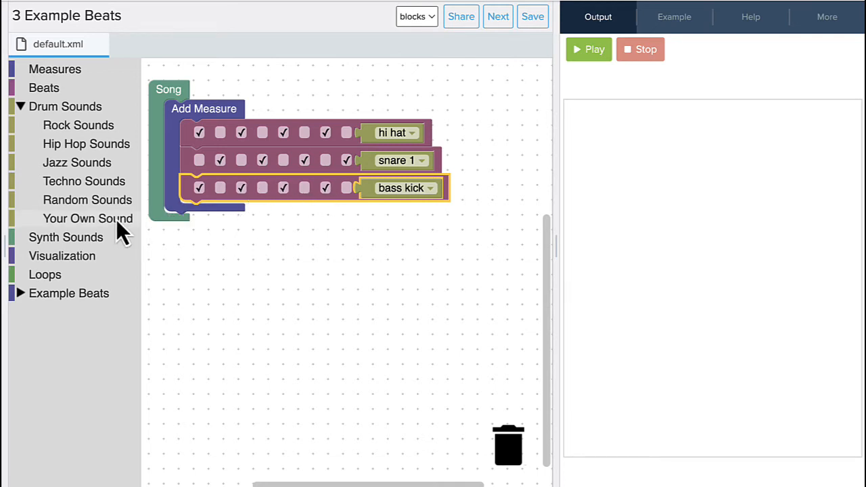
Bring a Your Own Sound URL block onto the workspace and park it beneath the measure.
{"action": "left_click", "coordinate": [86, 218]}
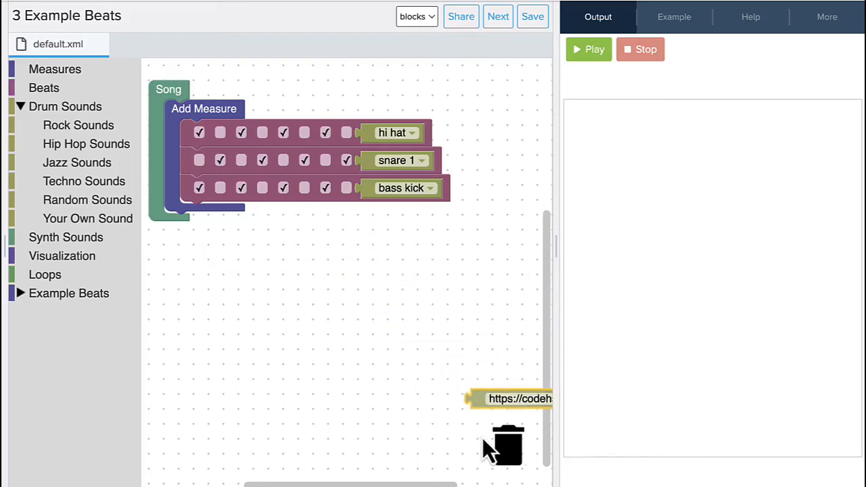
{"action": "left_click_drag", "start_coordinate": [517, 398], "coordinate": [206, 230]}
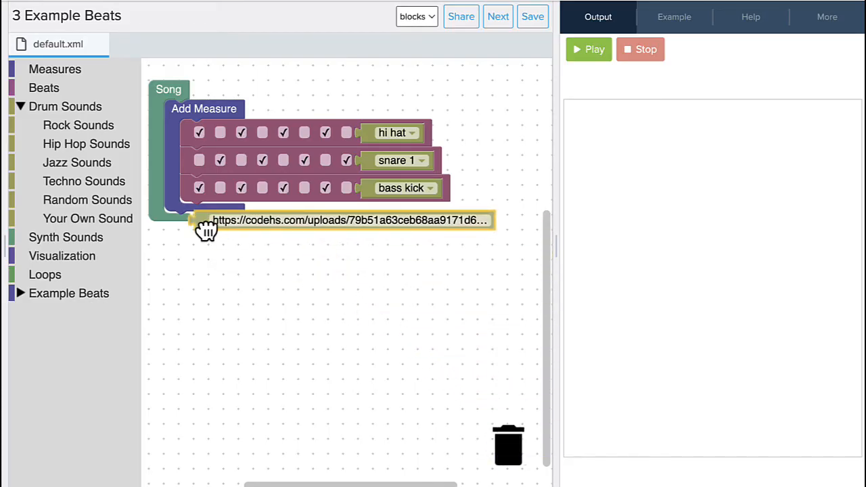
{"action": "left_click_drag", "start_coordinate": [206, 219], "coordinate": [233, 237]}
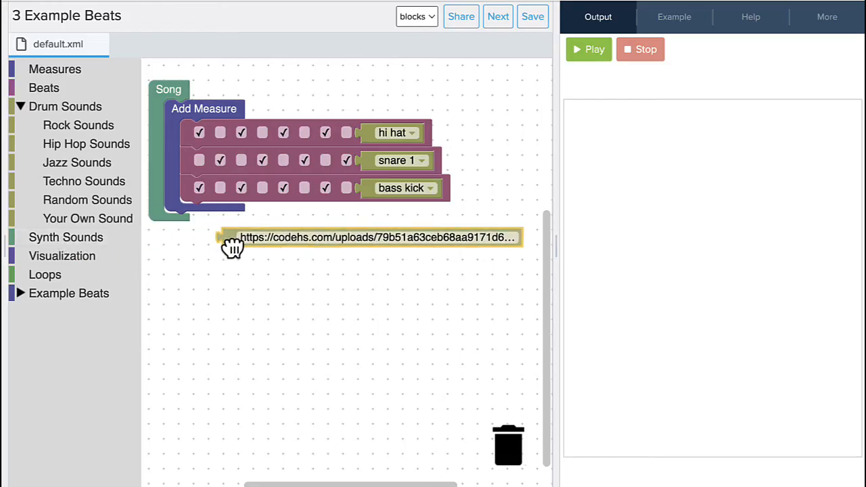
{"action": "left_click_drag", "start_coordinate": [233, 247], "coordinate": [203, 253]}
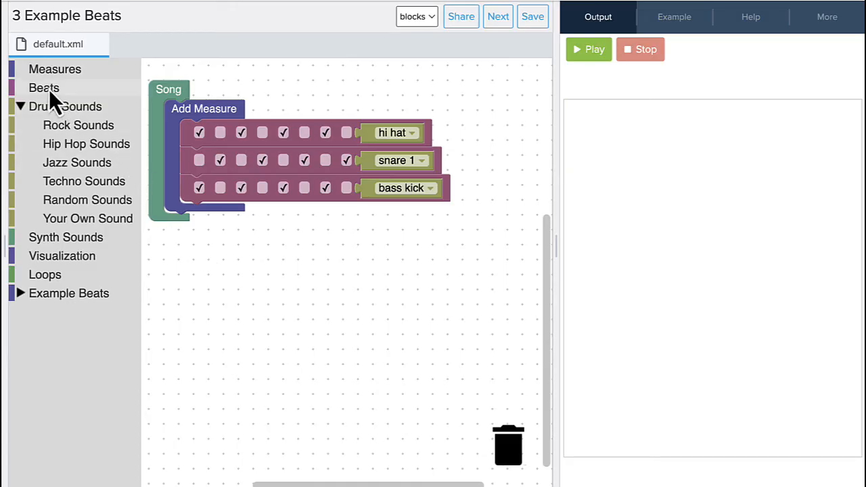
Add a fourth beat row and attach the custom sound URL block as its sound.
{"action": "left_click", "coordinate": [203, 108]}
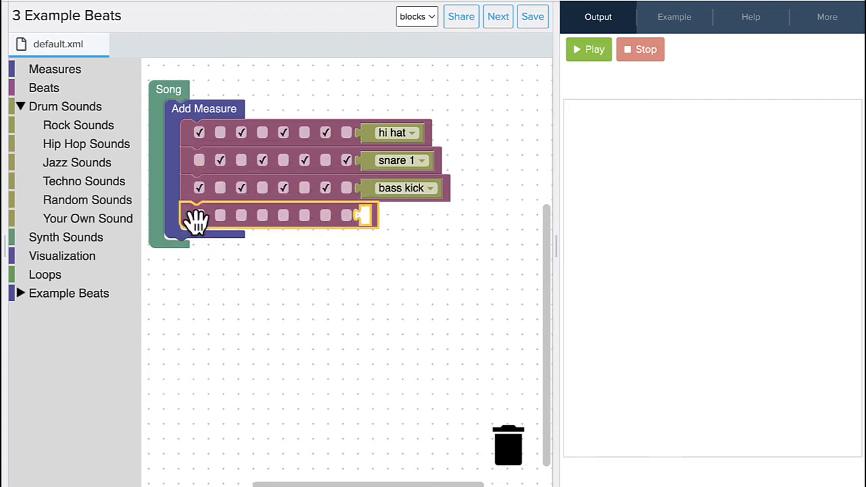
{"action": "left_click", "coordinate": [86, 218]}
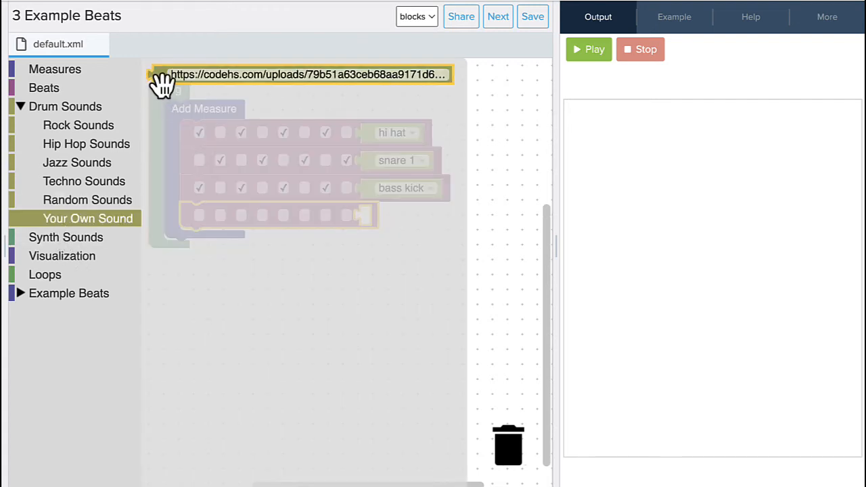
{"action": "left_click_drag", "start_coordinate": [162, 74], "coordinate": [372, 216]}
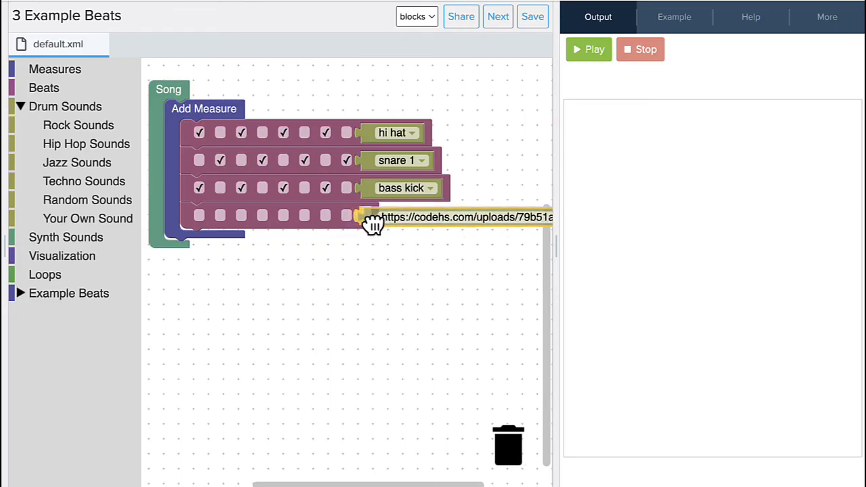
{"action": "left_click", "coordinate": [457, 215]}
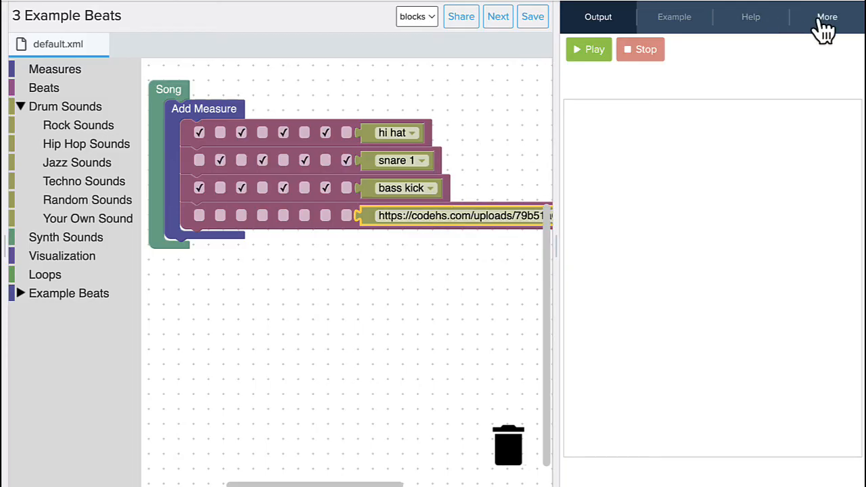
Record a new microphone sound through More > Upload to get a fresh sound URL.
{"action": "left_click", "coordinate": [828, 16]}
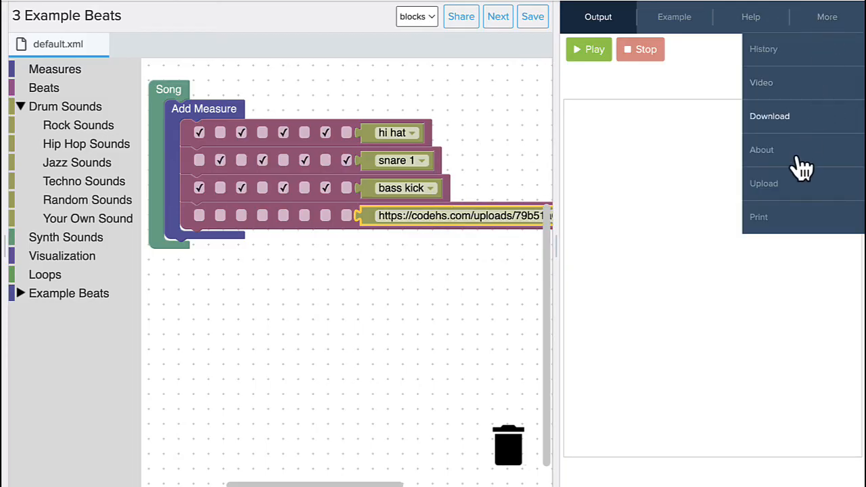
{"action": "left_click", "coordinate": [764, 184]}
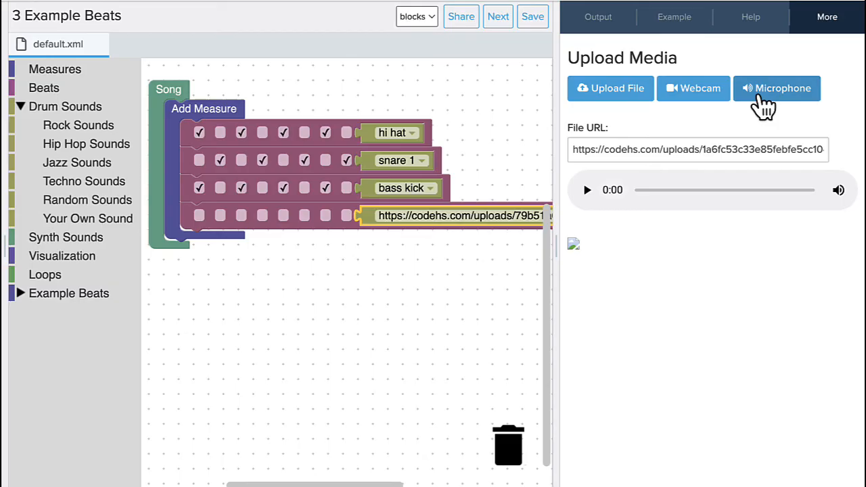
{"action": "left_click", "coordinate": [777, 88]}
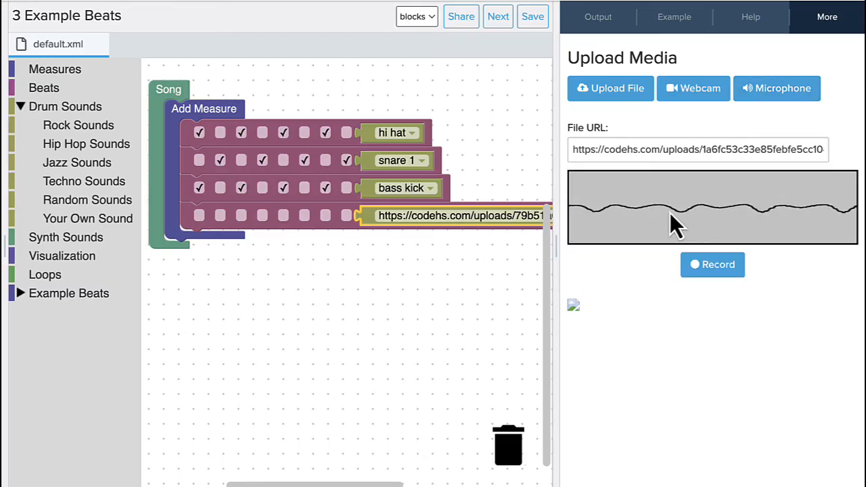
{"action": "left_click", "coordinate": [712, 264]}
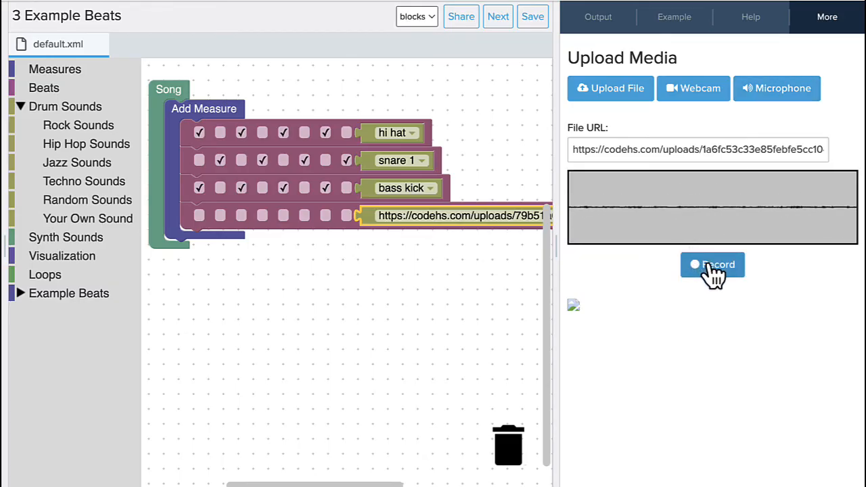
{"action": "left_click", "coordinate": [712, 264]}
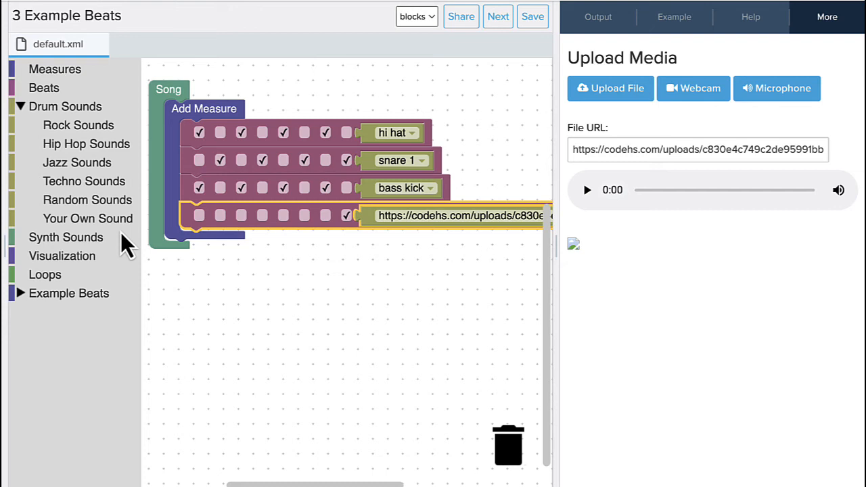
{"action": "mouse_move", "coordinate": [40, 106]}
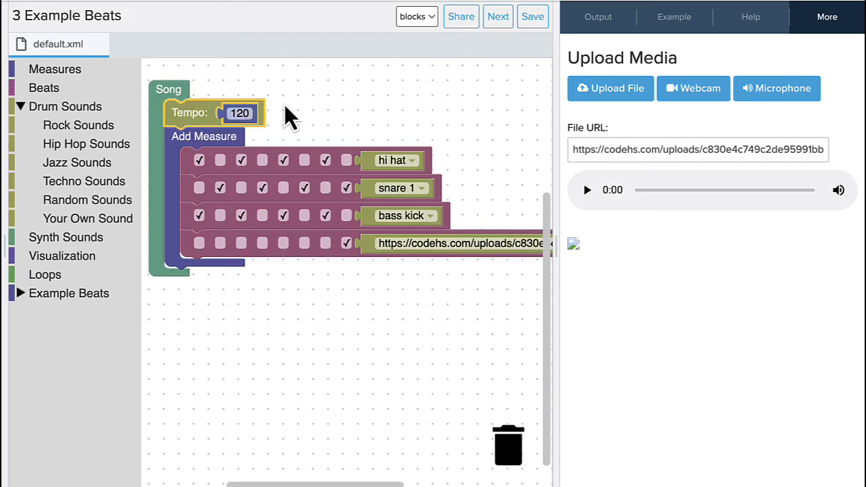
Return to the Output view and play the four-row beat back, then stop it.
{"action": "left_click", "coordinate": [598, 17]}
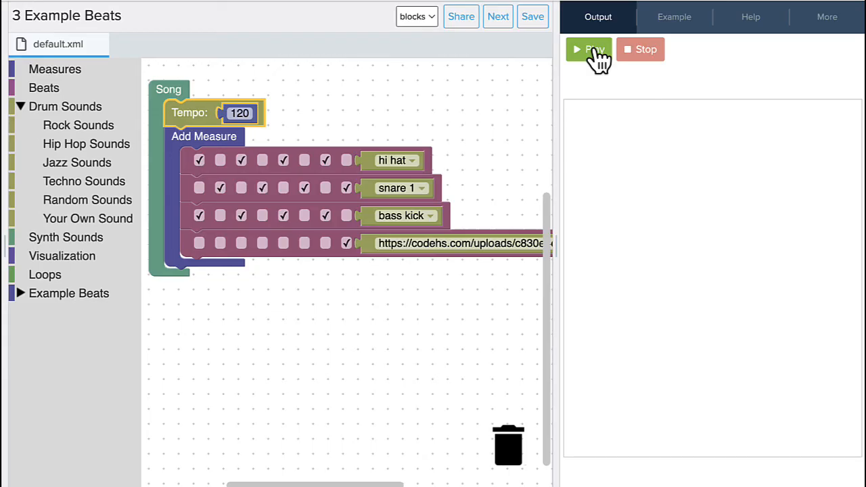
{"action": "left_click", "coordinate": [588, 49]}
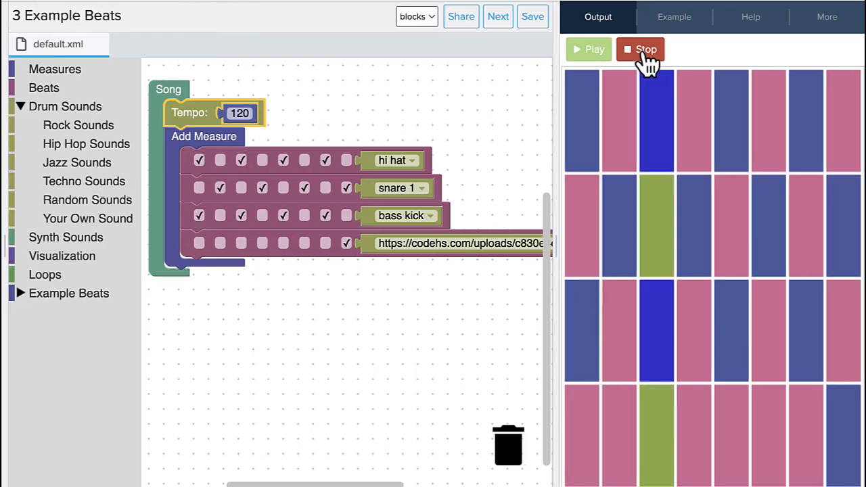
{"action": "left_click", "coordinate": [640, 49]}
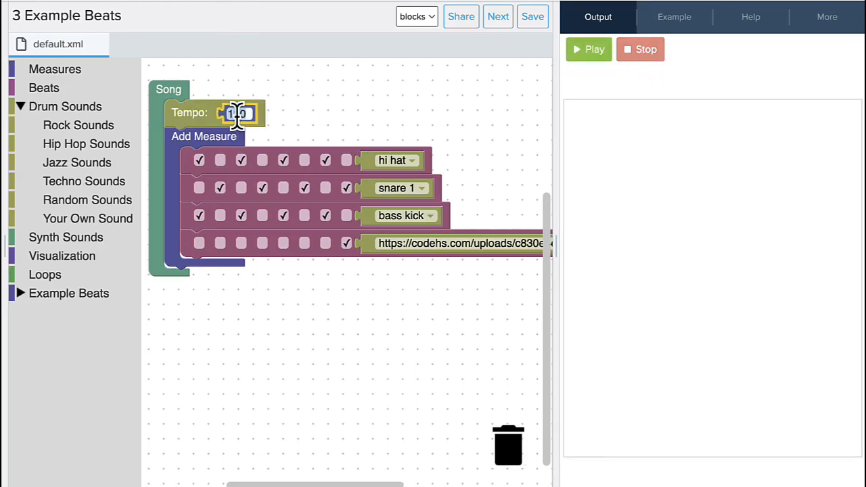
Set the tempo to 240 and preview the faster beat.
{"action": "type", "text": "240"}
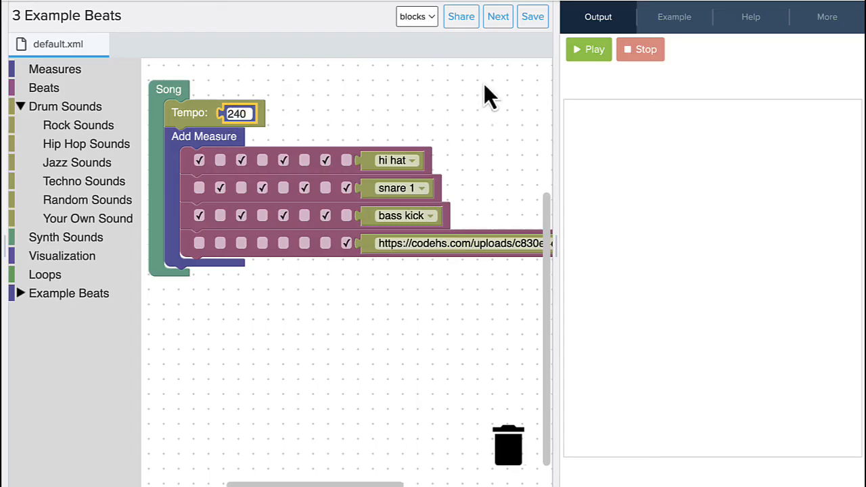
{"action": "left_click", "coordinate": [588, 49]}
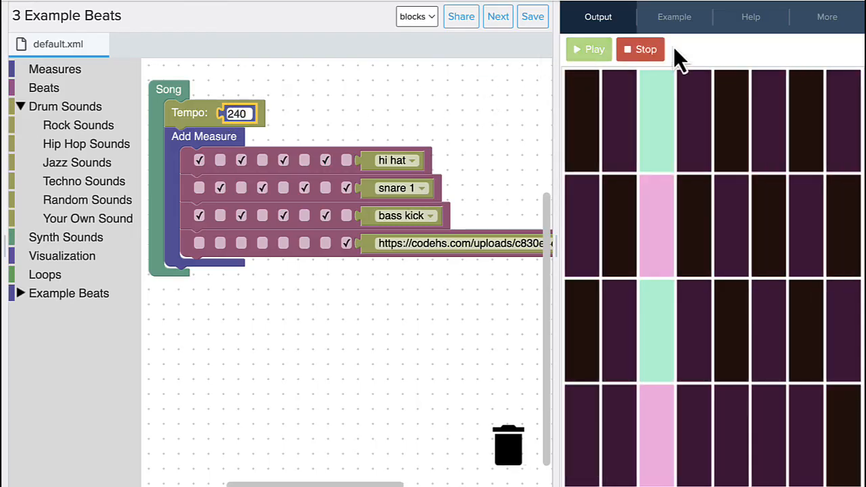
{"action": "left_click", "coordinate": [639, 48]}
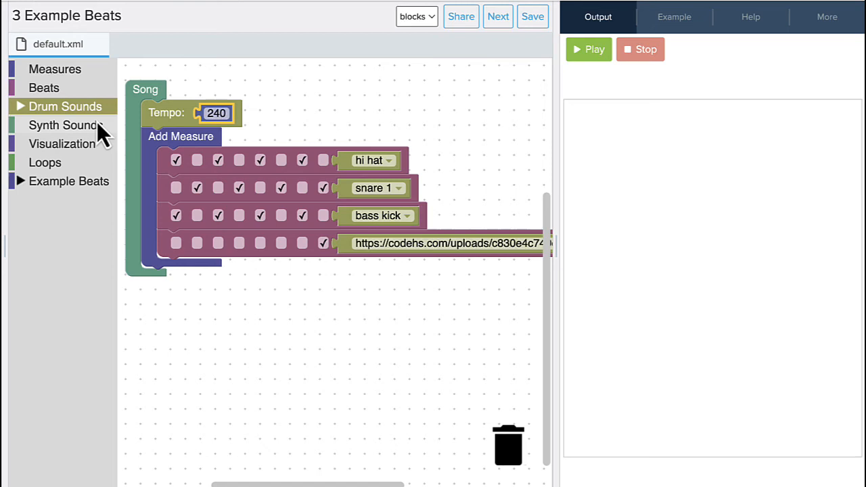
Add Set On Color and Set Off Color blocks, choosing purple on and light pink off.
{"action": "left_click", "coordinate": [62, 144]}
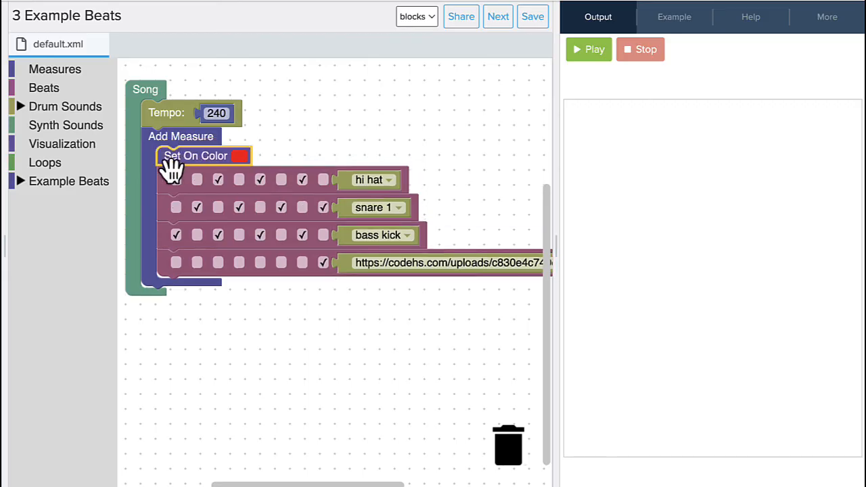
{"action": "left_click", "coordinate": [62, 143]}
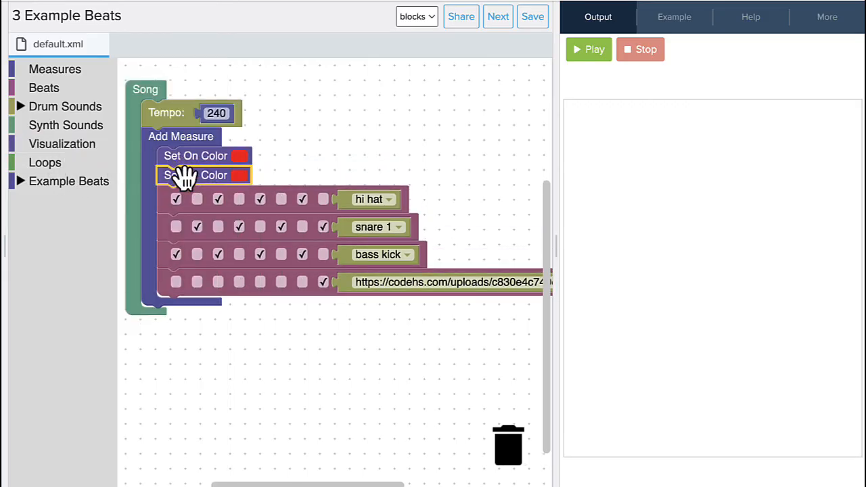
{"action": "left_click", "coordinate": [240, 155]}
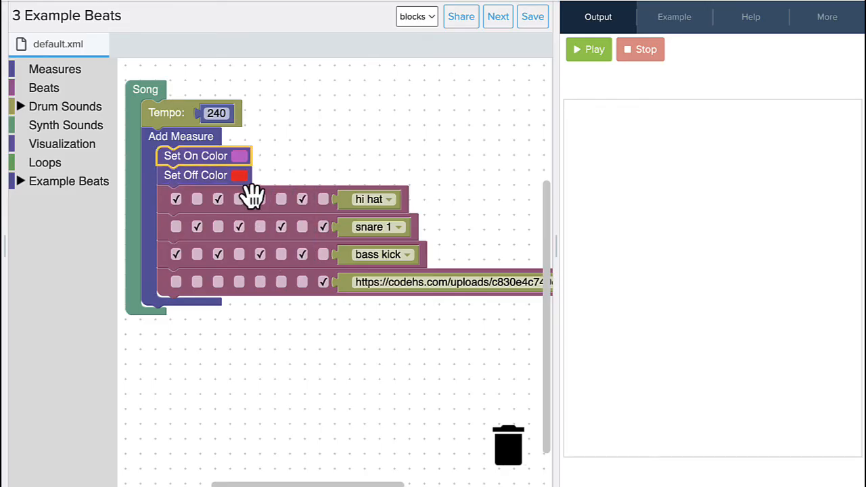
{"action": "left_click", "coordinate": [238, 176]}
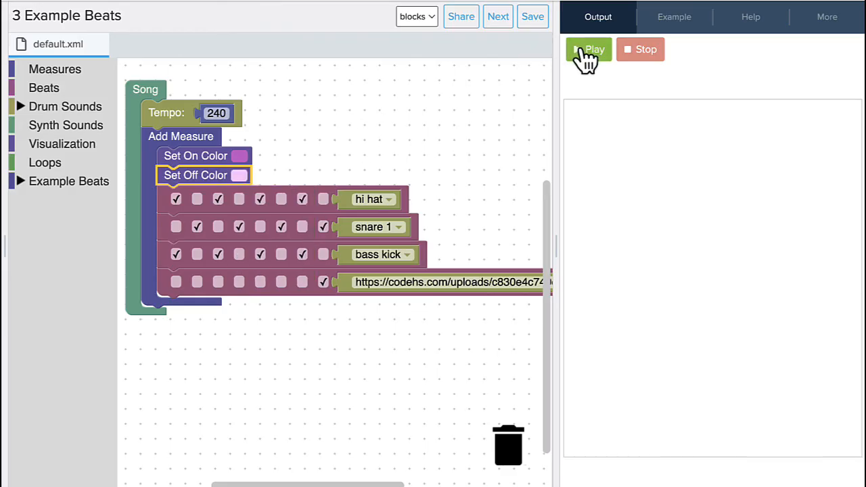
{"action": "left_click", "coordinate": [587, 49]}
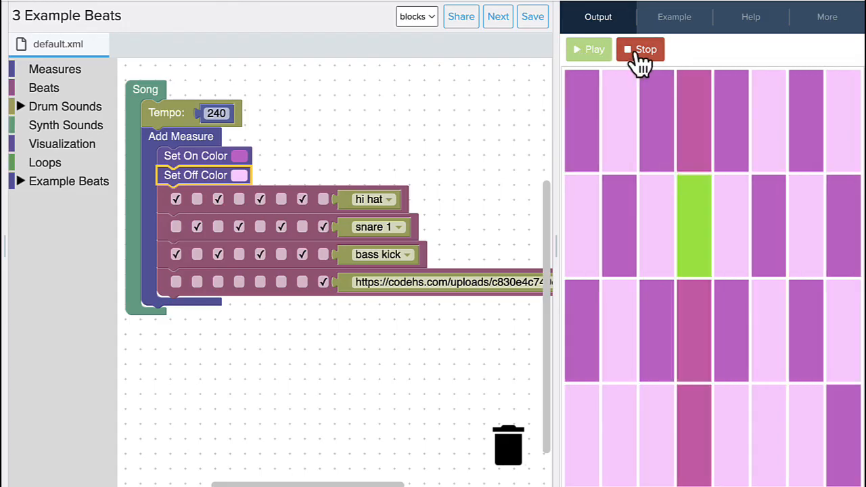
{"action": "left_click", "coordinate": [640, 49]}
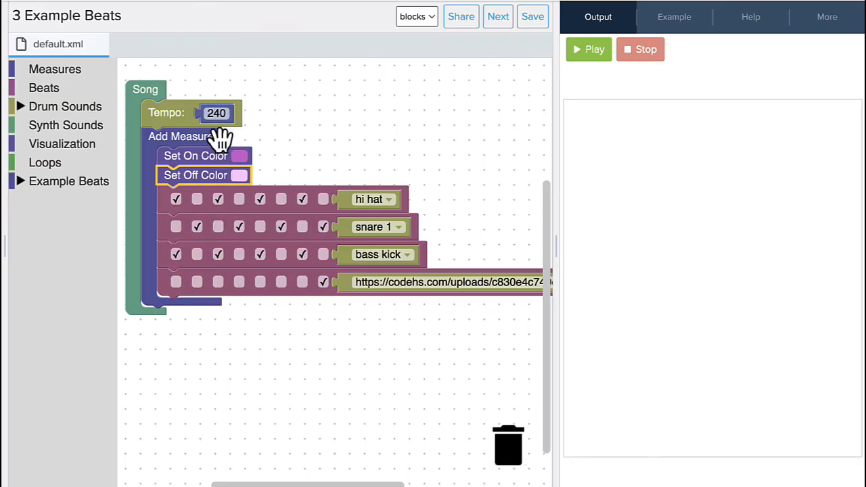
{"action": "mouse_move", "coordinate": [228, 165]}
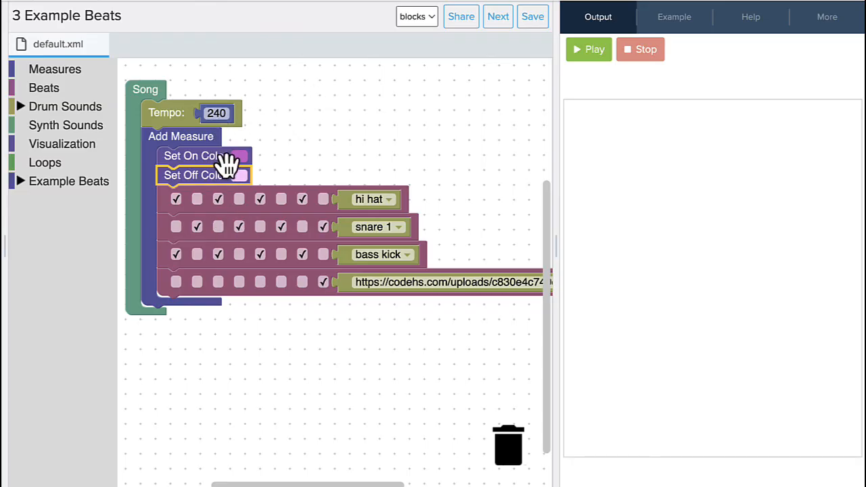
{"action": "mouse_move", "coordinate": [461, 16]}
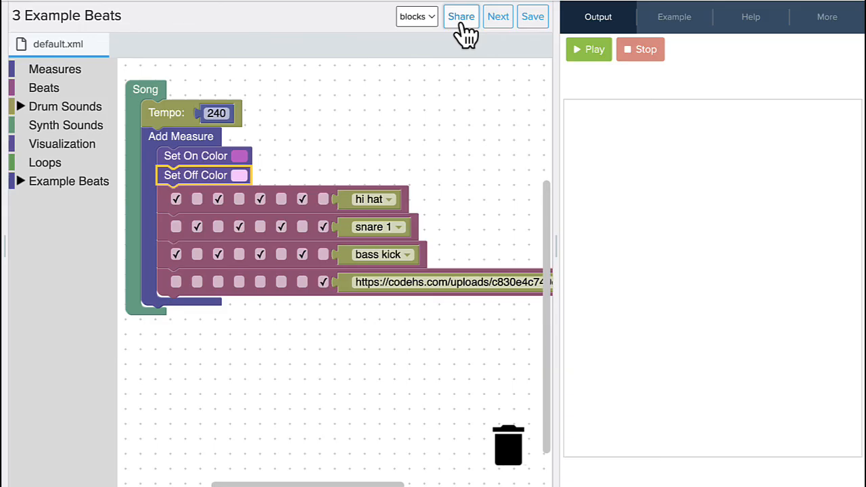
Share the program publicly and copy its run link.
{"action": "left_click", "coordinate": [460, 16]}
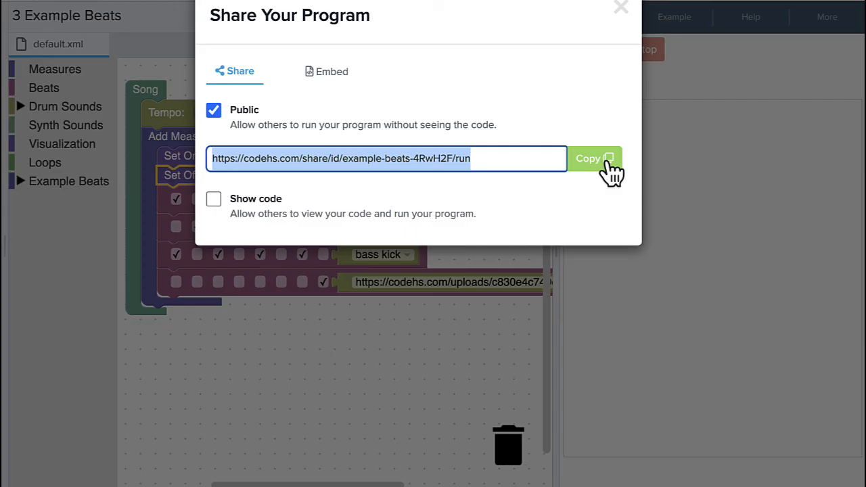
{"action": "left_click", "coordinate": [620, 8]}
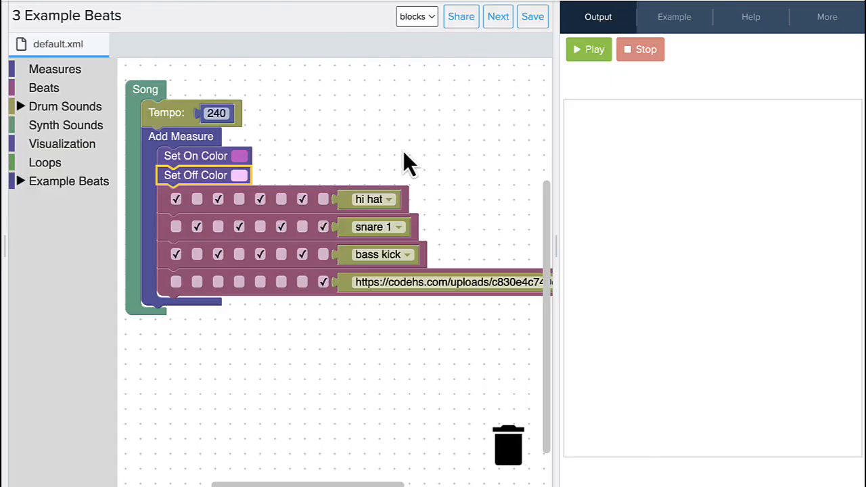